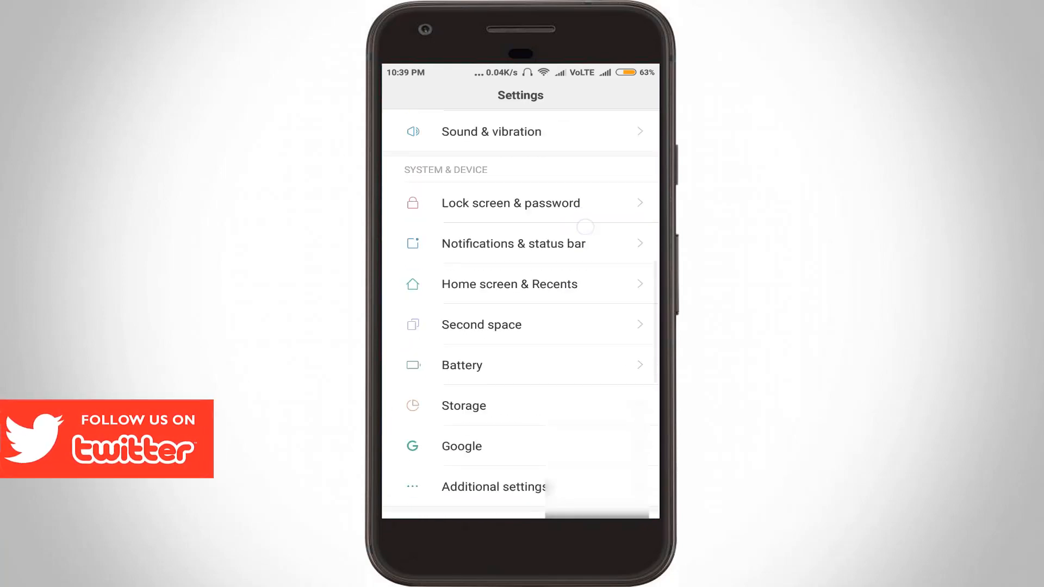
Step: Scroll the Settings list and open Additional settings
scroll(up, 3)
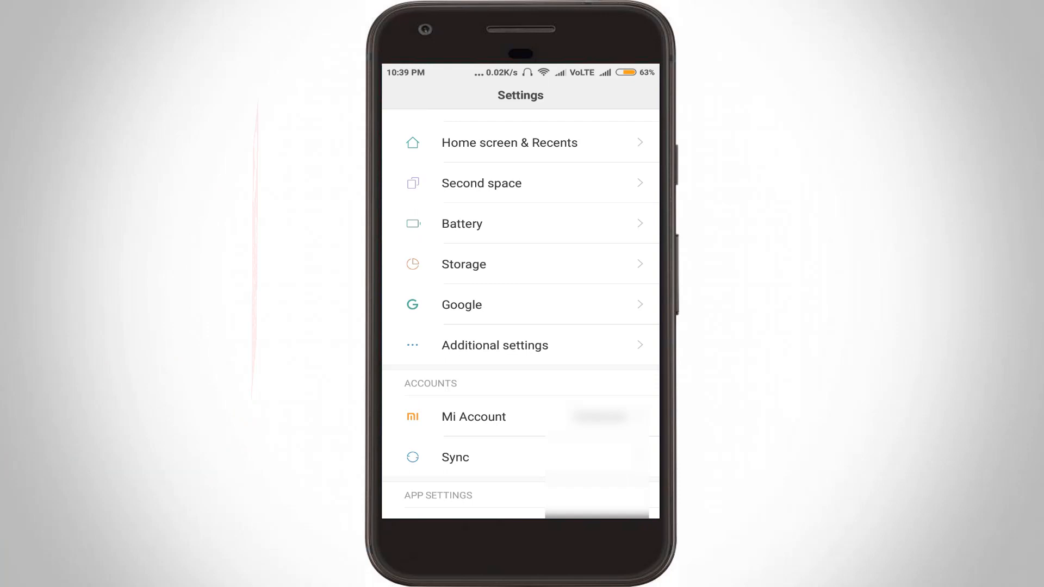
click(495, 345)
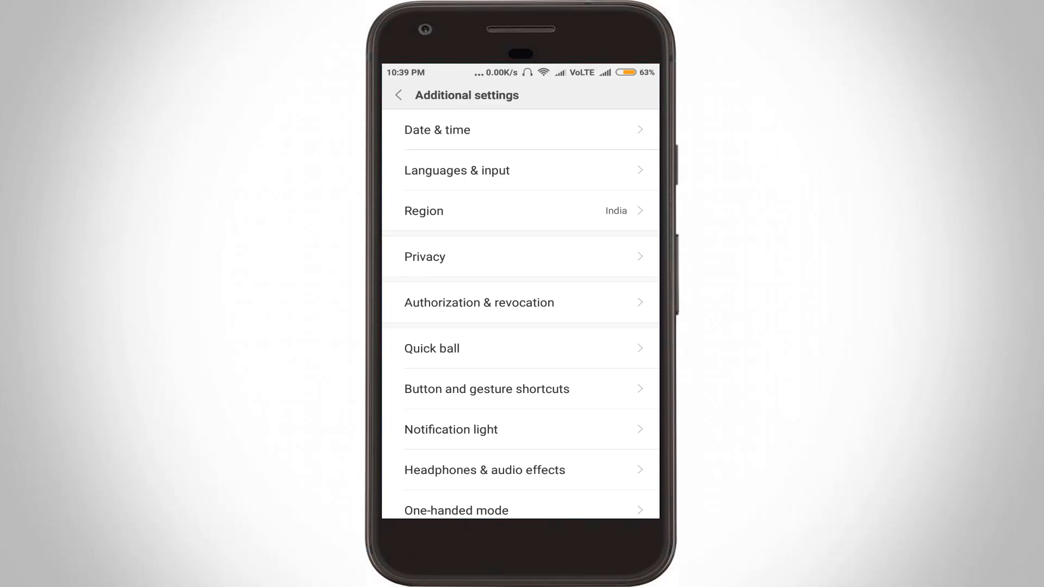
Step: Open Languages & input to reach the Gboard keyboard settings
click(457, 171)
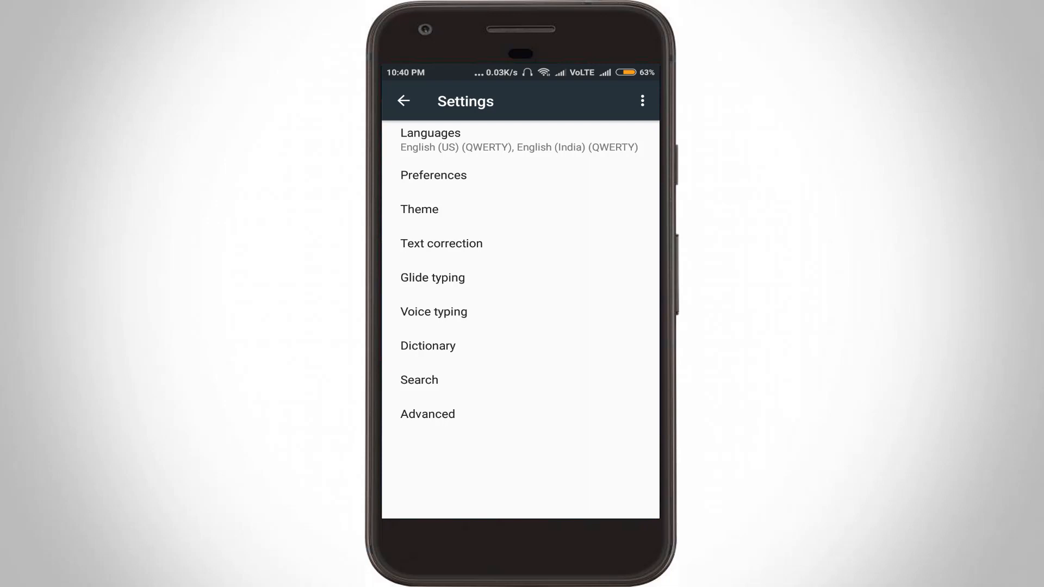
Step: Open Text correction from the Gboard Settings list
click(441, 243)
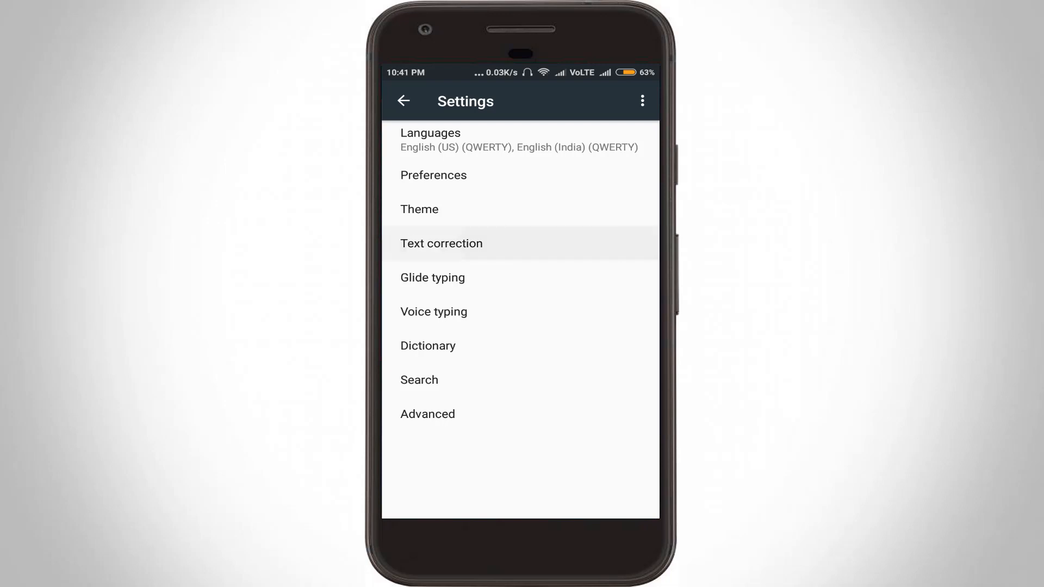
click(442, 243)
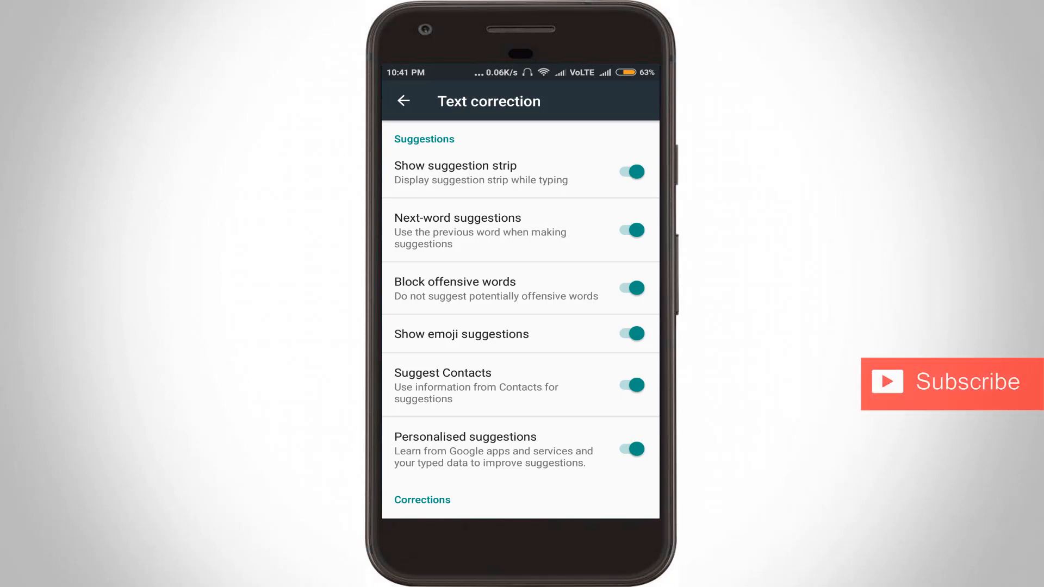
Step: Scroll to the Corrections section and switch the Auto-correction toggle off
scroll(down, 3)
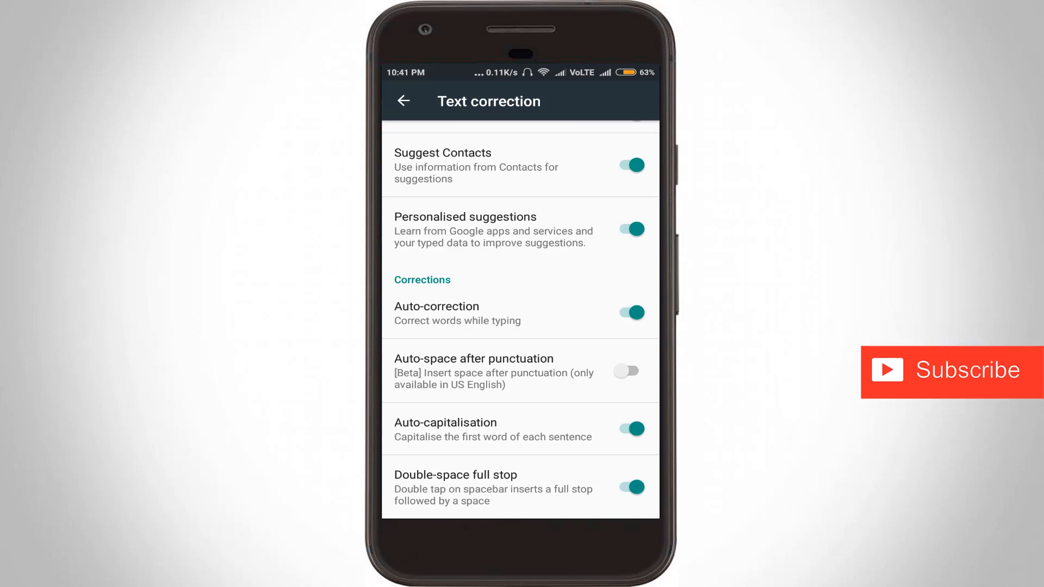
click(626, 312)
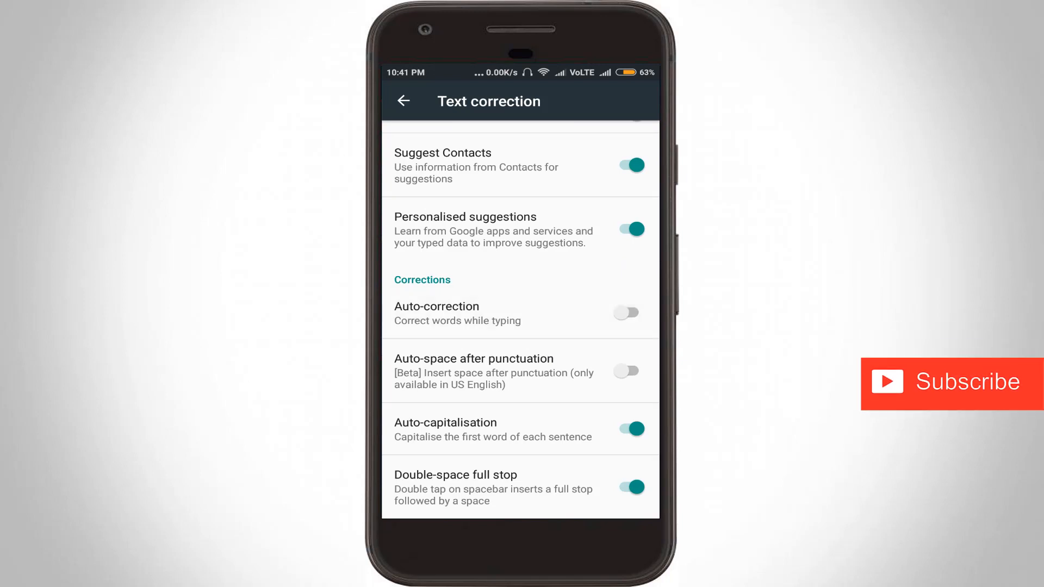